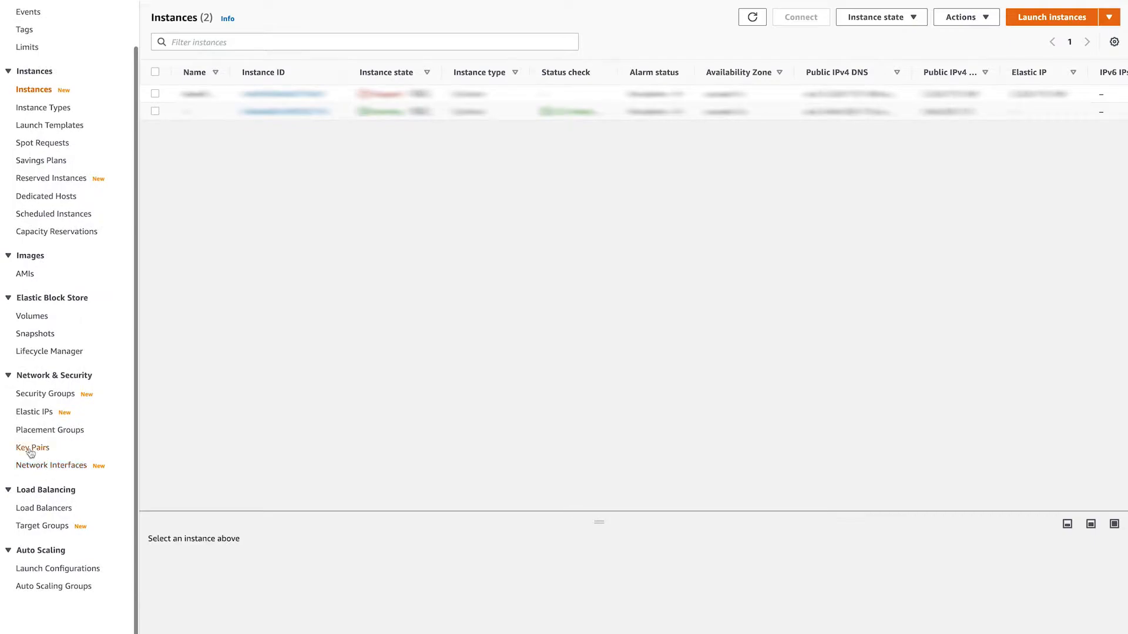
Create the pem key pair unity-ec2-demo-keypair and chmod 400 its .pem file.
type("unity-ec2-demo-key")
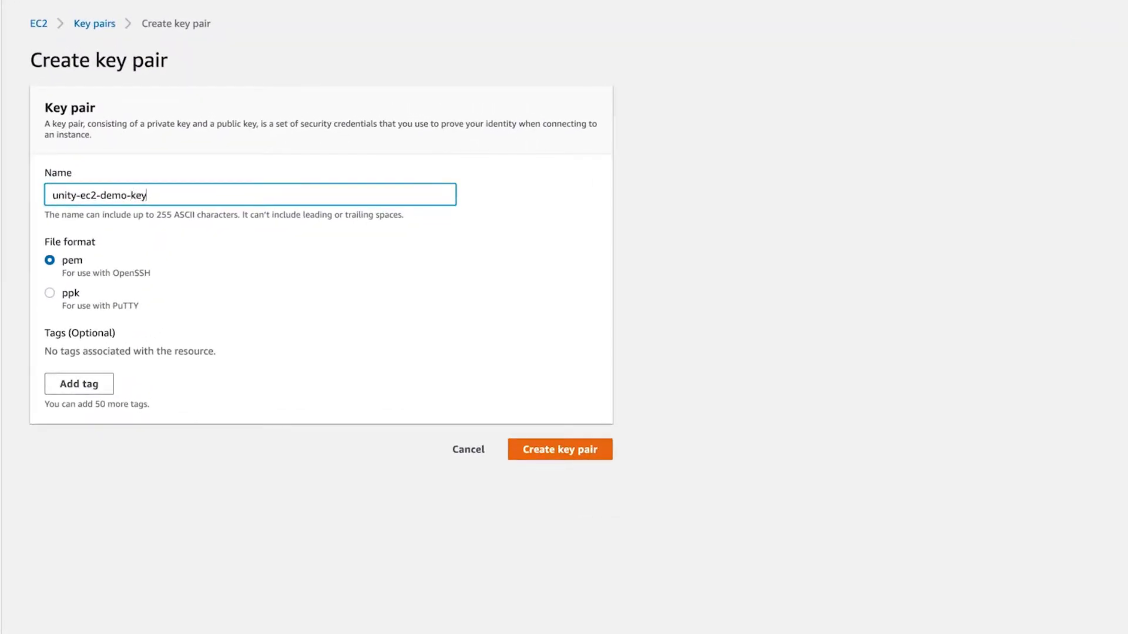
type("pair")
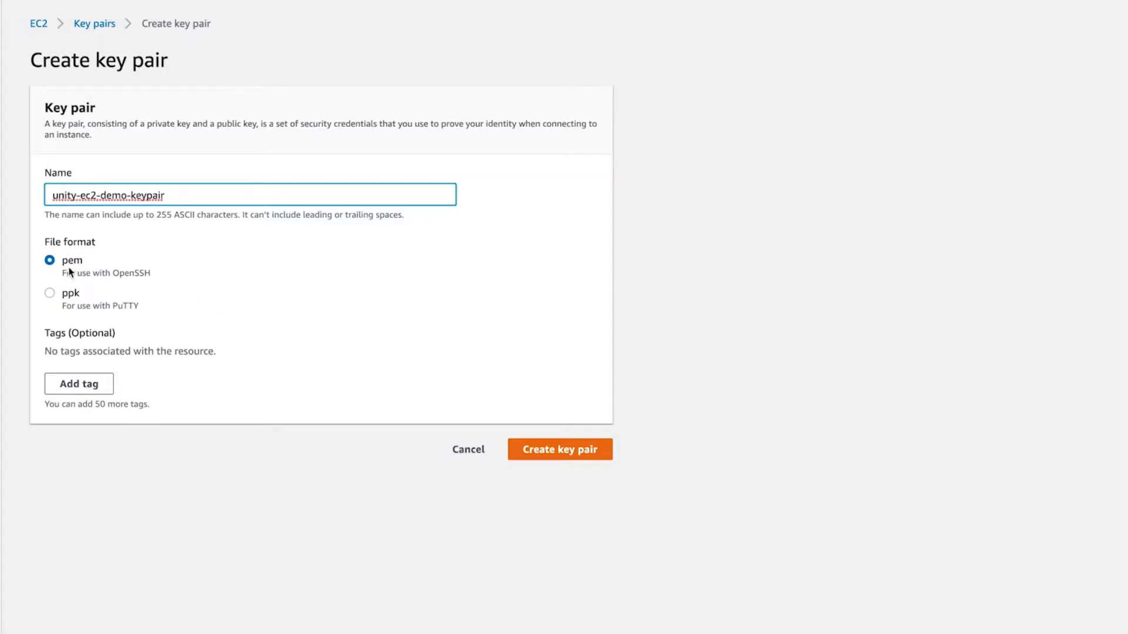
left_click(559, 449)
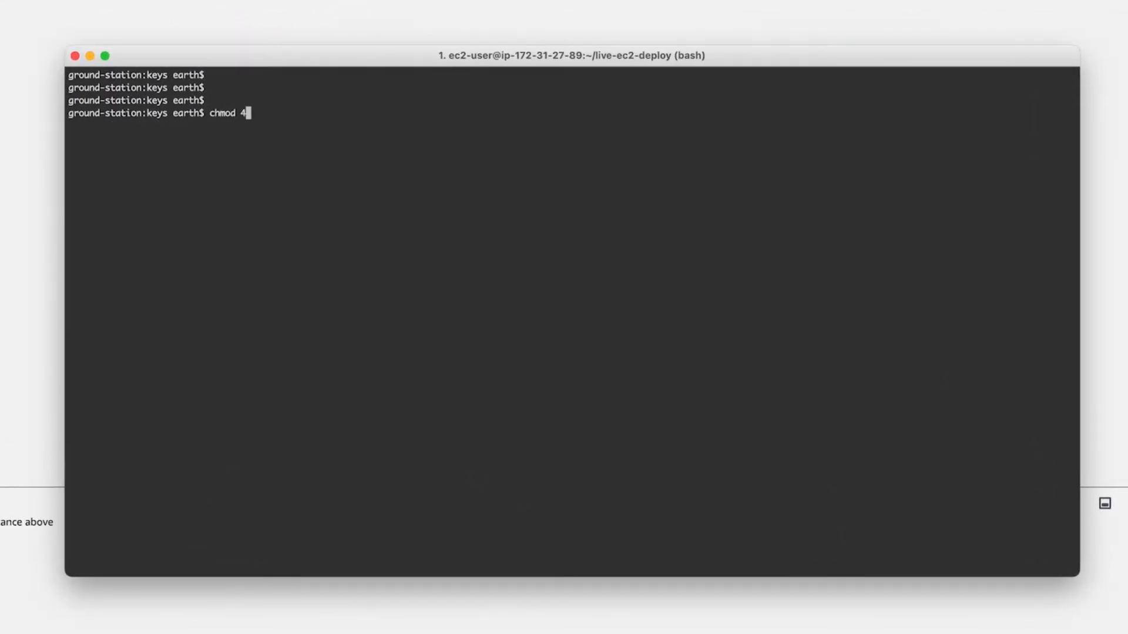
type("00 unity-ec2-demo-keypair.pem")
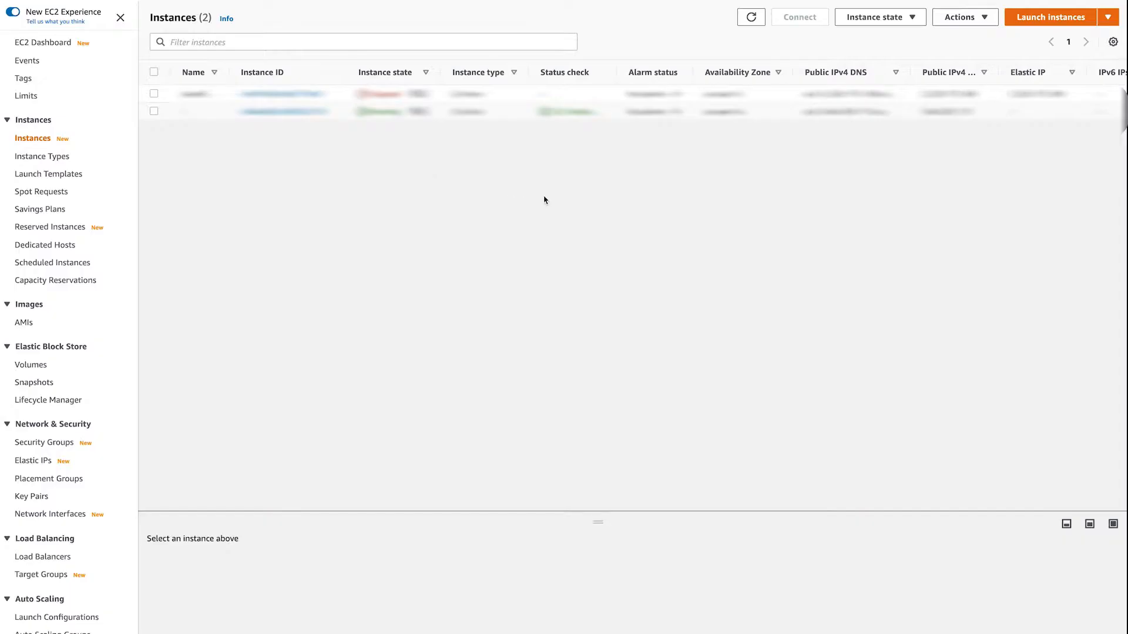
Launch a new Amazon Linux 2 instance as t2.micro and continue to the storage step.
left_click(1049, 17)
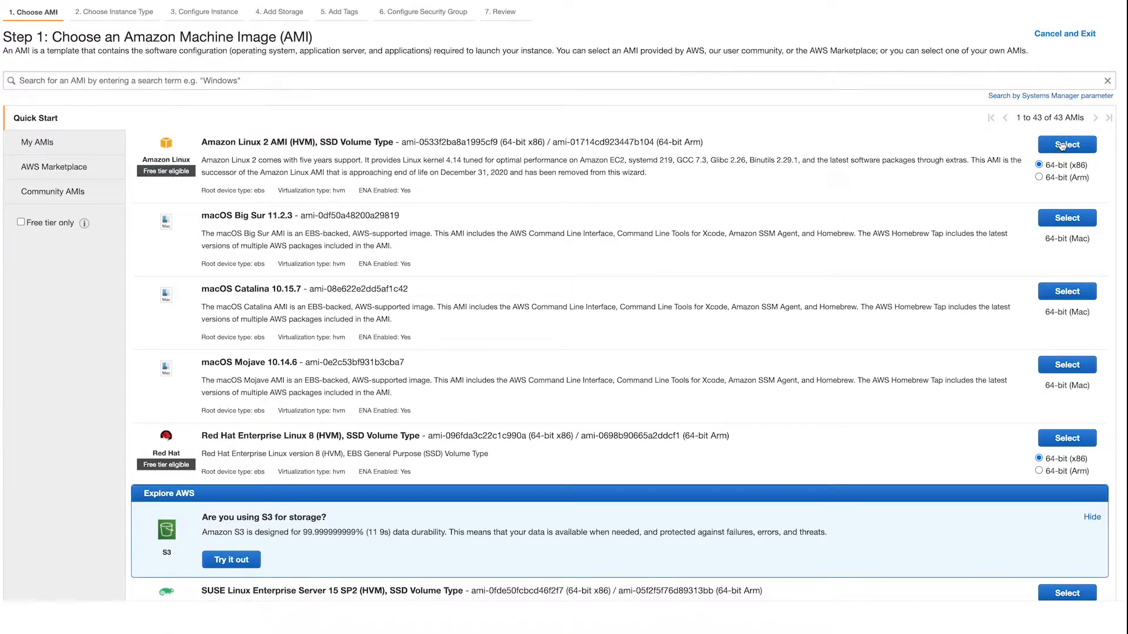
left_click(1067, 143)
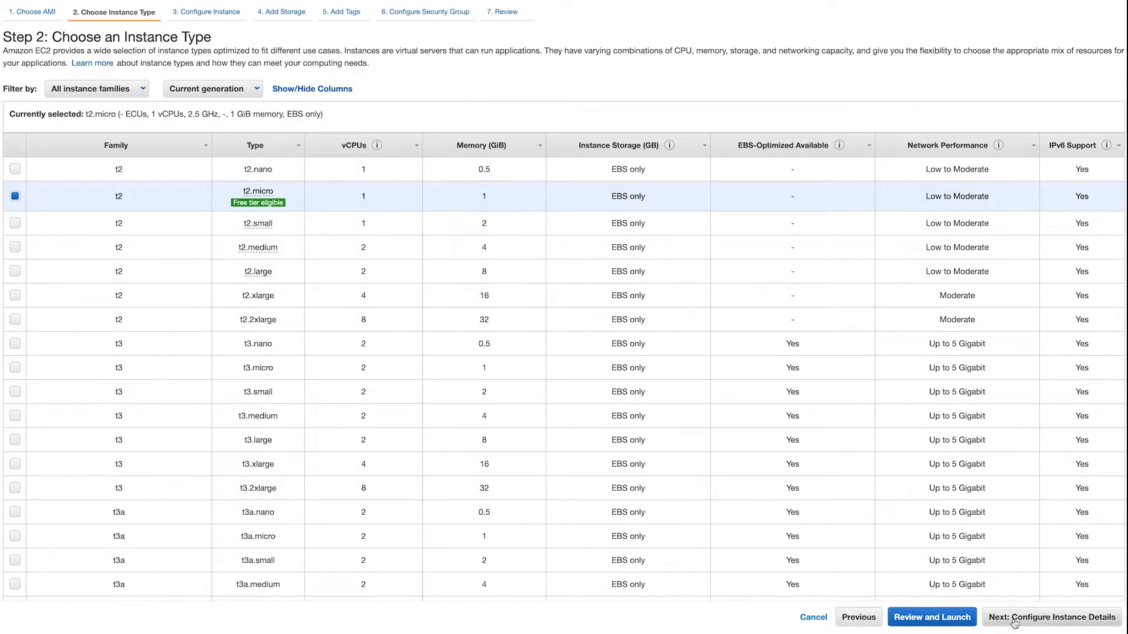
left_click(1049, 617)
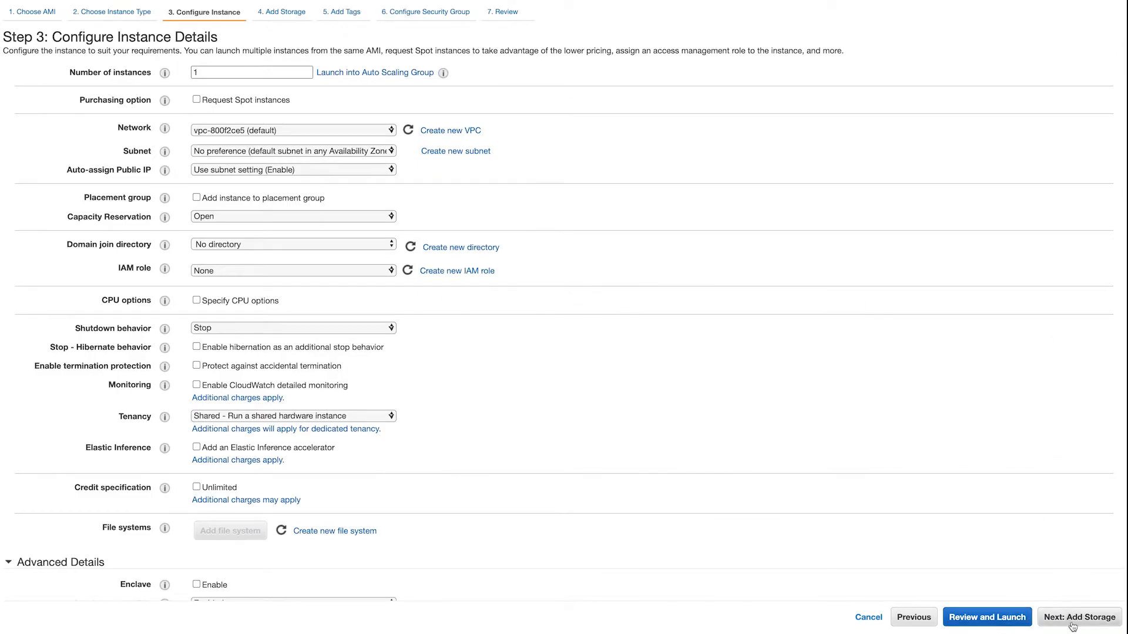
left_click(1078, 616)
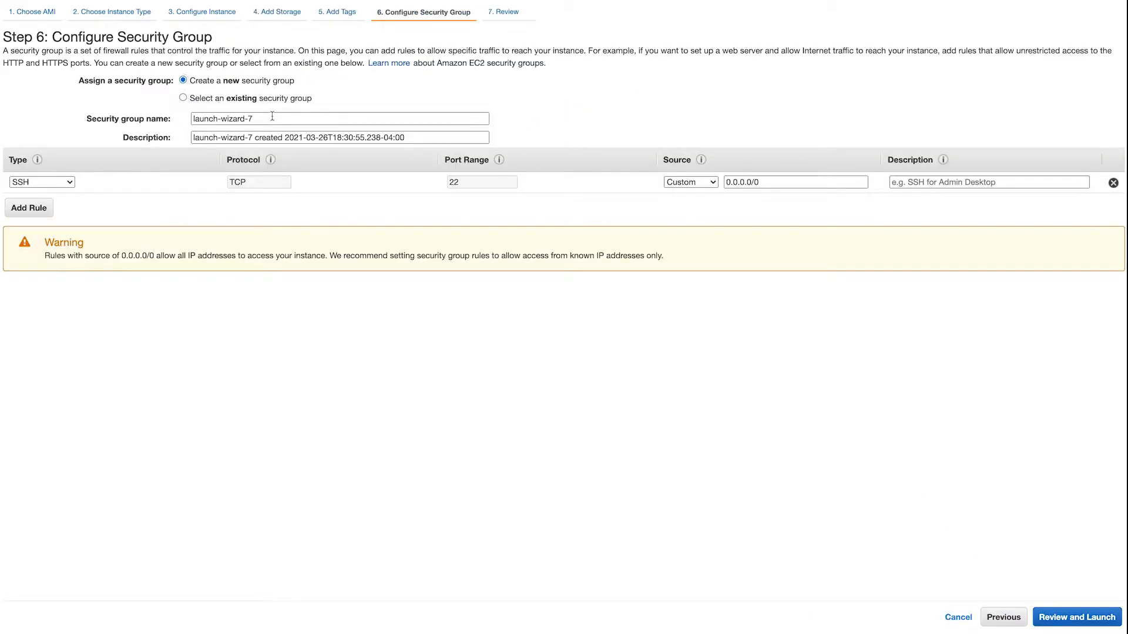
Name the group unity-ec2-demo-1, describe the SSH rule and add a Custom TCP rule on port 7000.
type("unity-ec2-demo")
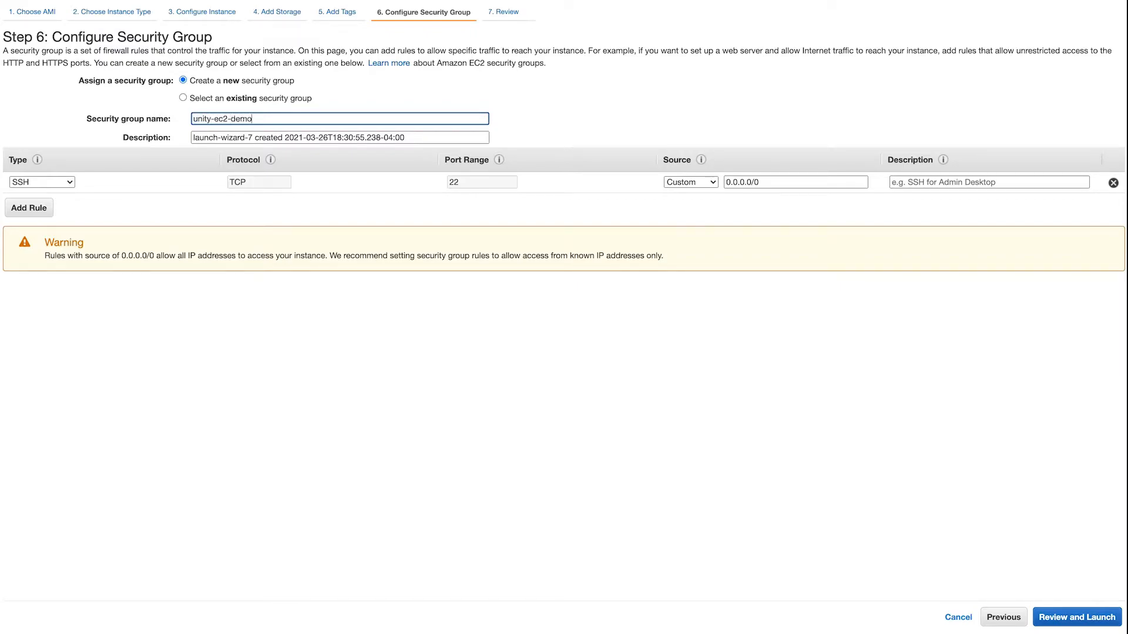
type("ssh to unity ec2 demo")
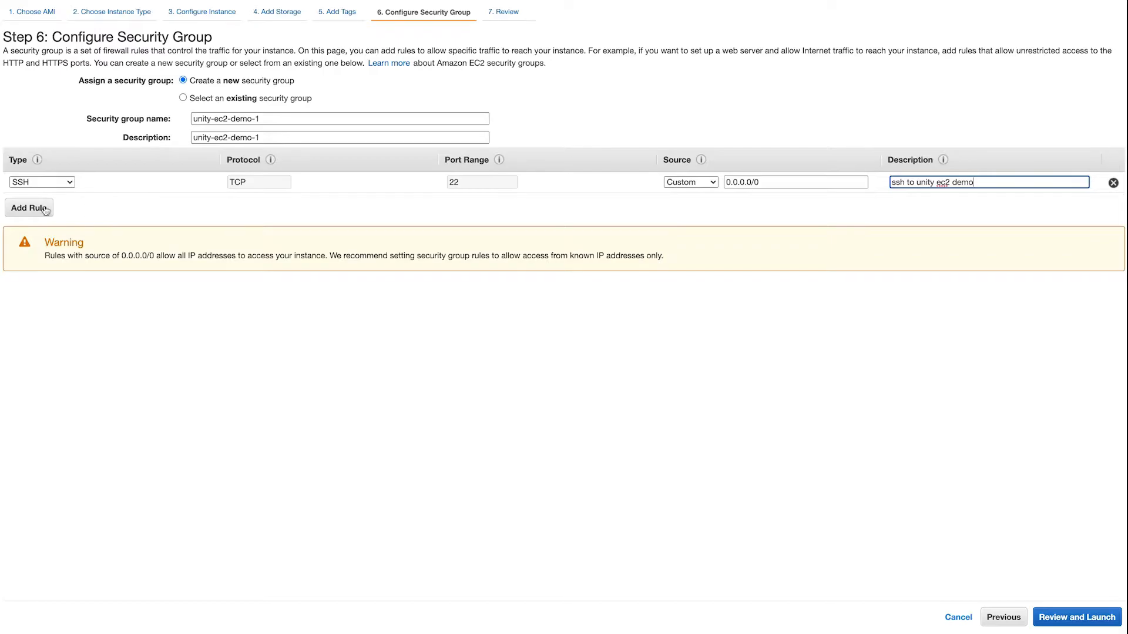
left_click(28, 208)
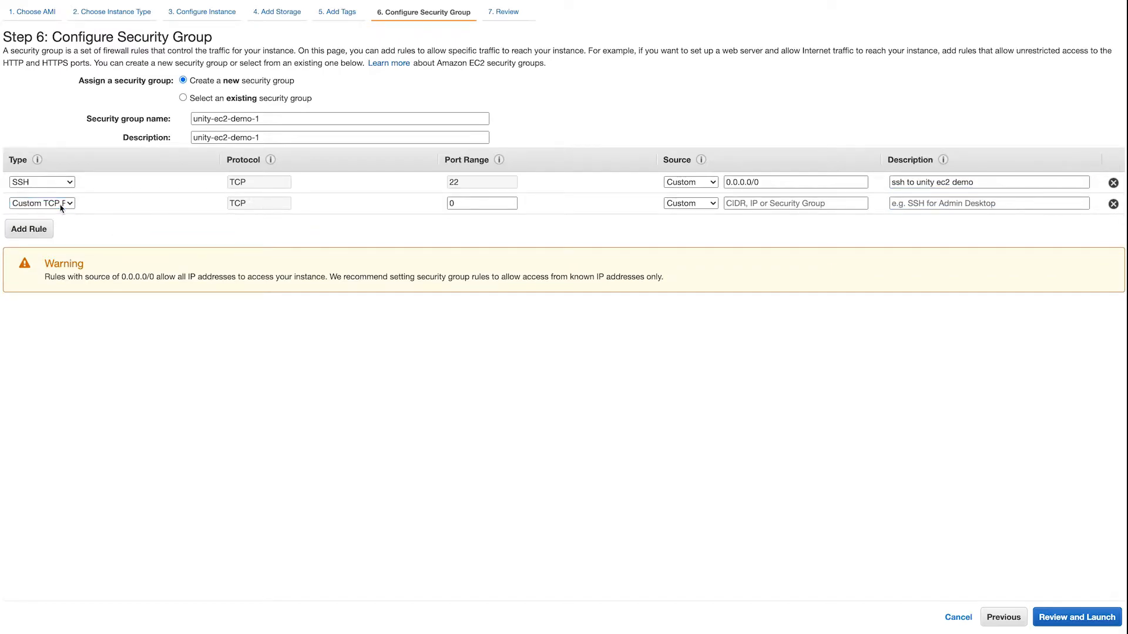
left_click(482, 203)
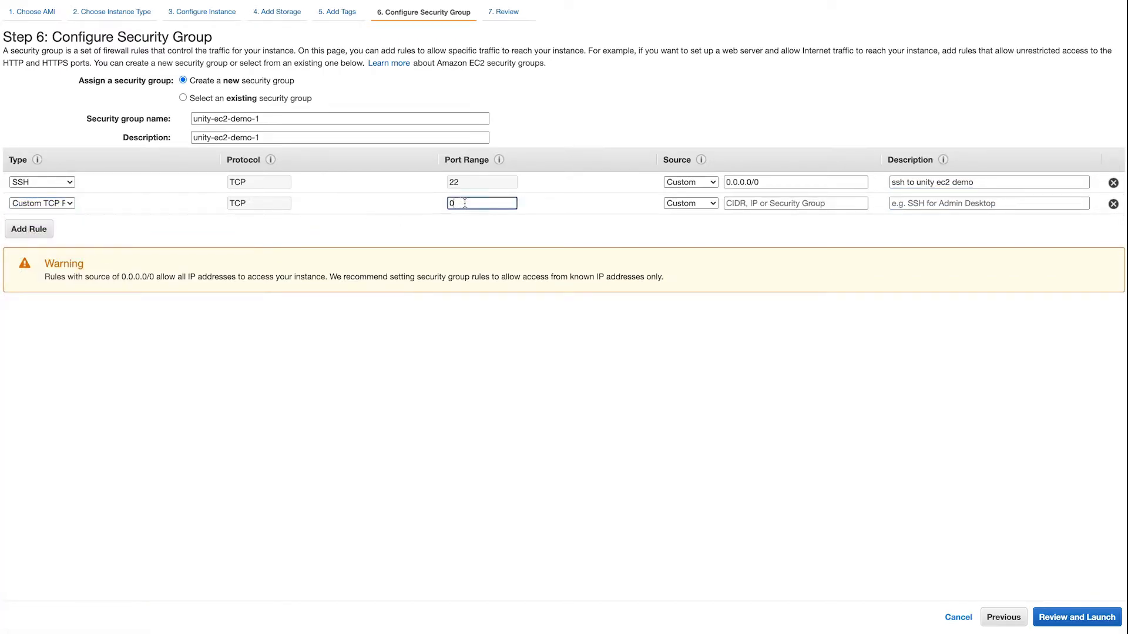
type("7000")
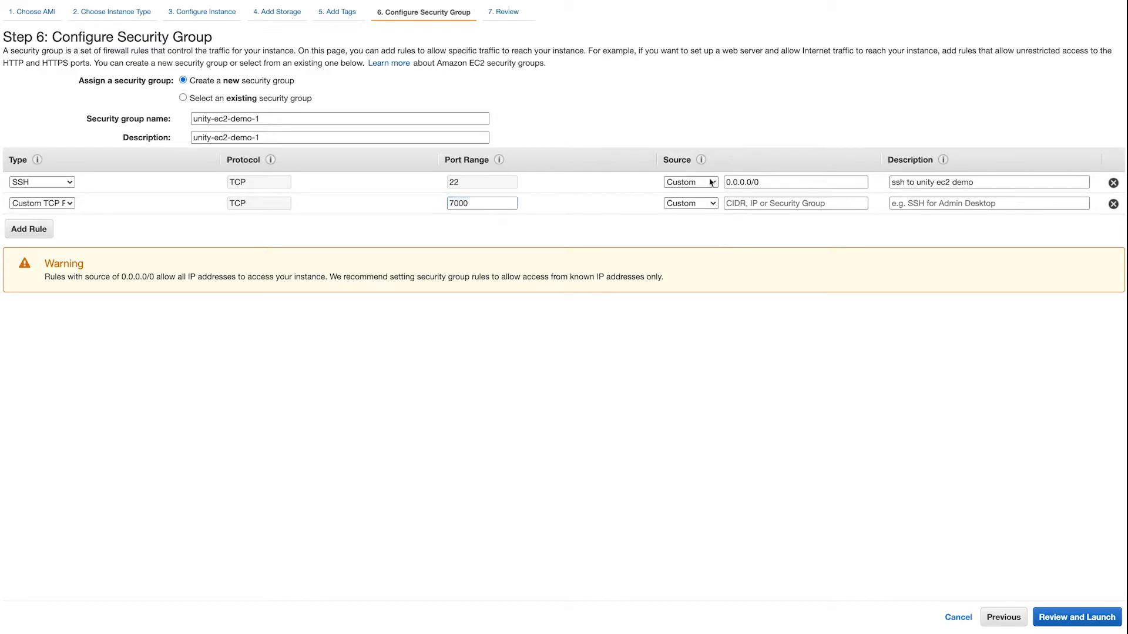
Restrict both rules to My IP, describe the TCP rule and proceed to Review and Launch.
left_click(689, 181)
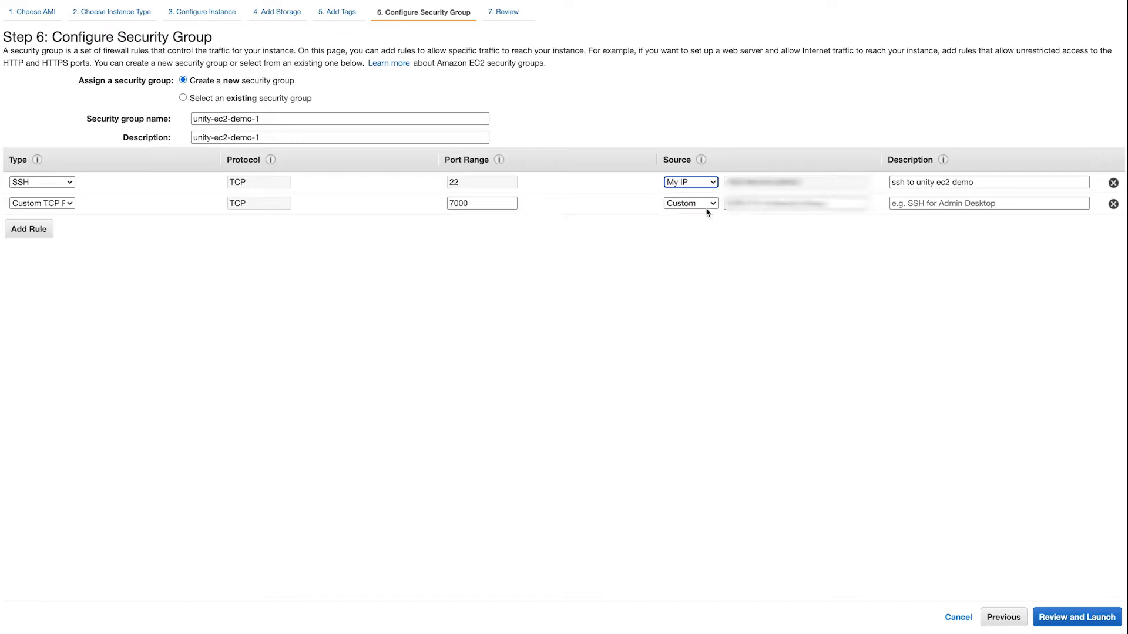
left_click(689, 203)
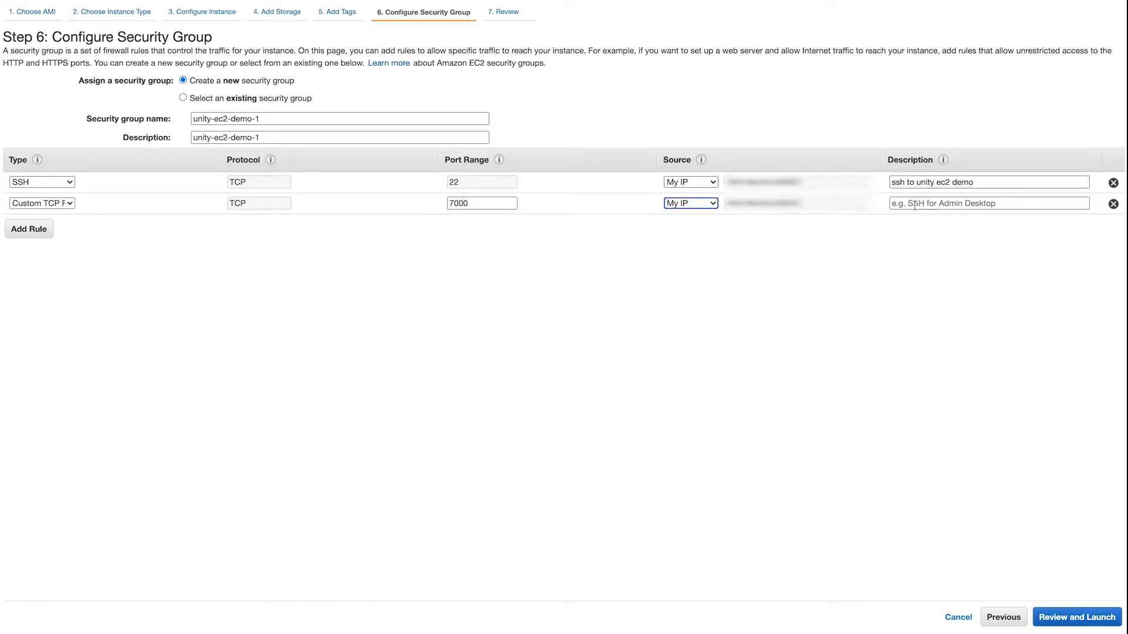
type("tcp co")
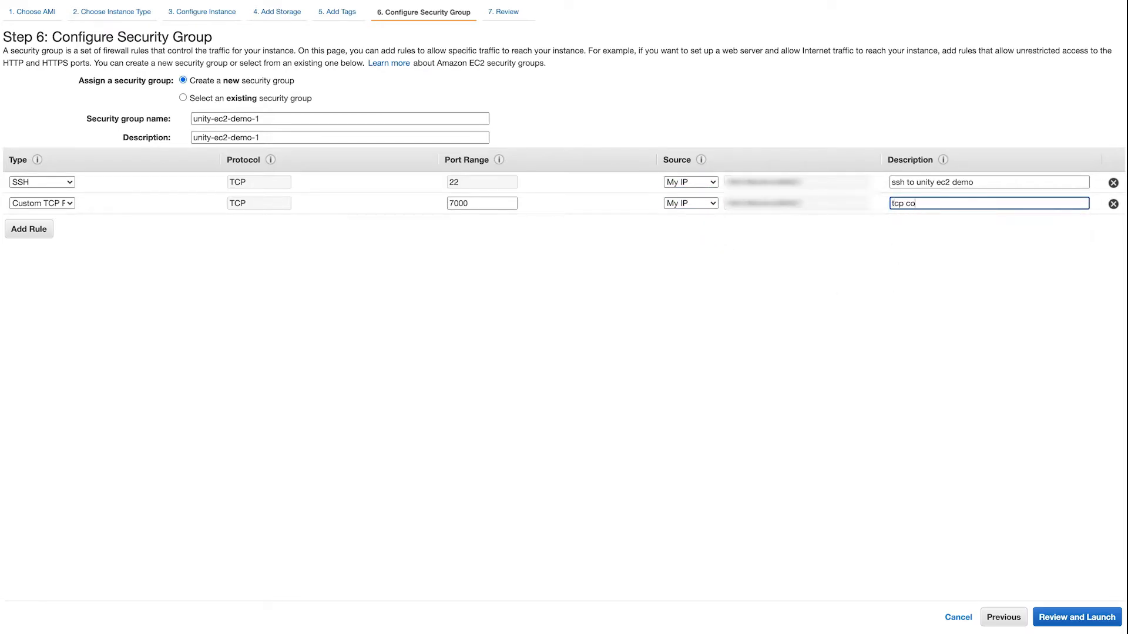
type("nnect to ec2")
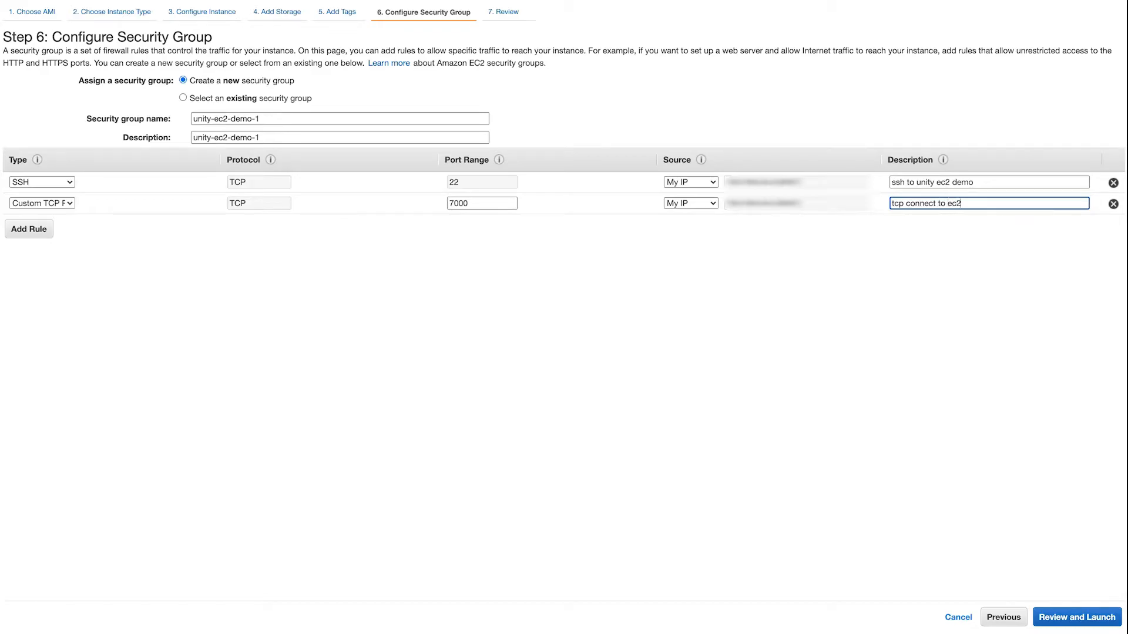
left_click(1076, 617)
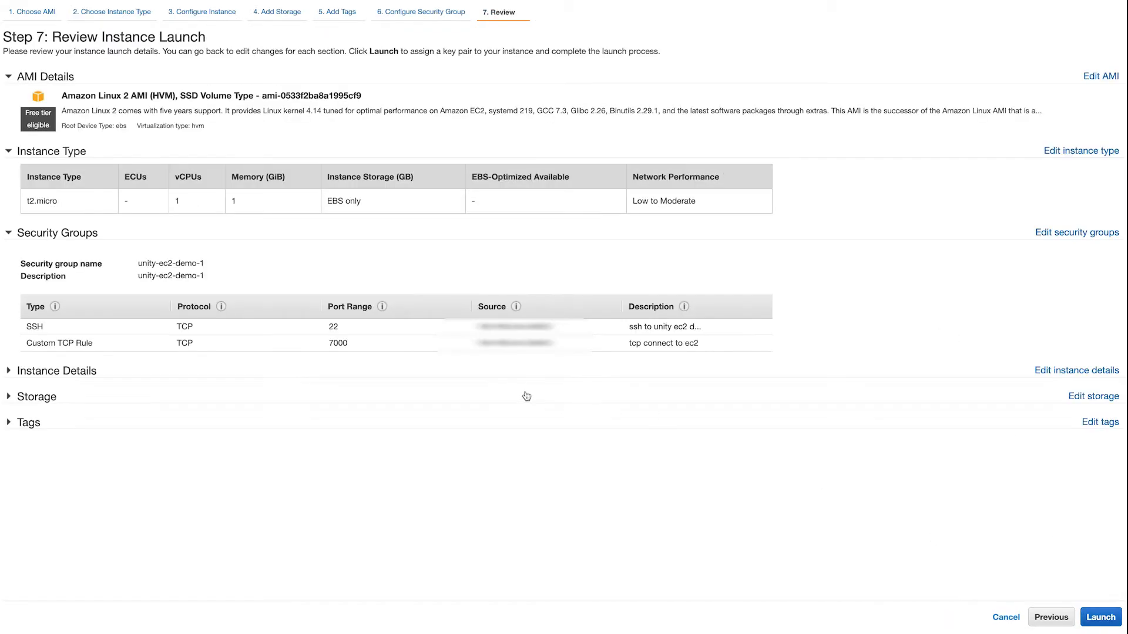
mouse_move(608, 441)
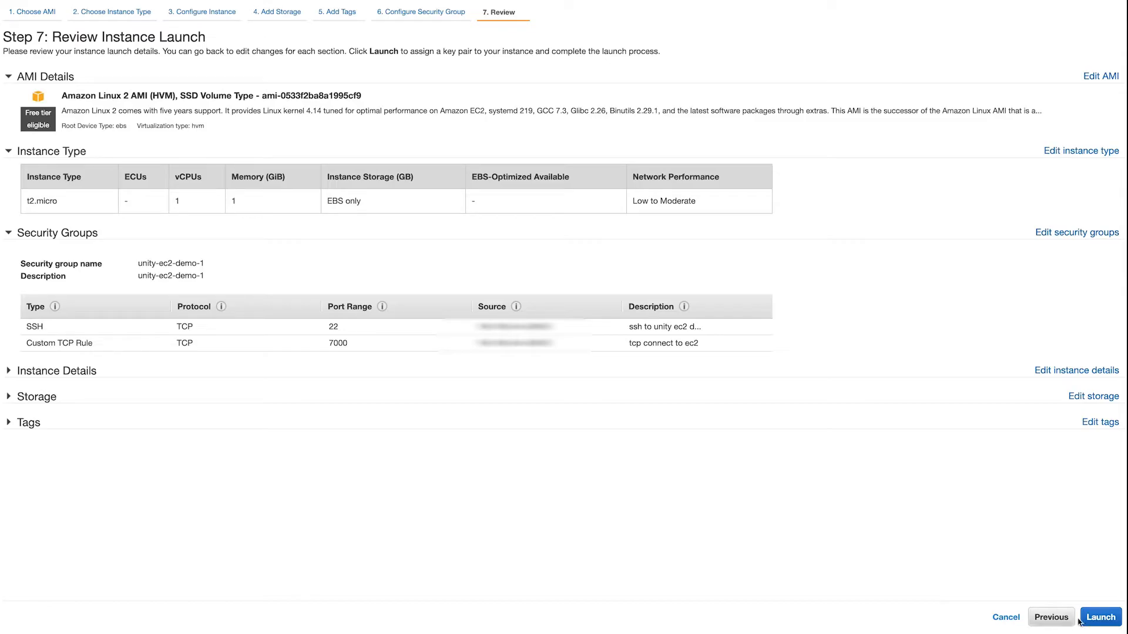
Choose the existing unity-ec2-demo-keypair key pair and acknowledge the private key file for launch.
left_click(1099, 617)
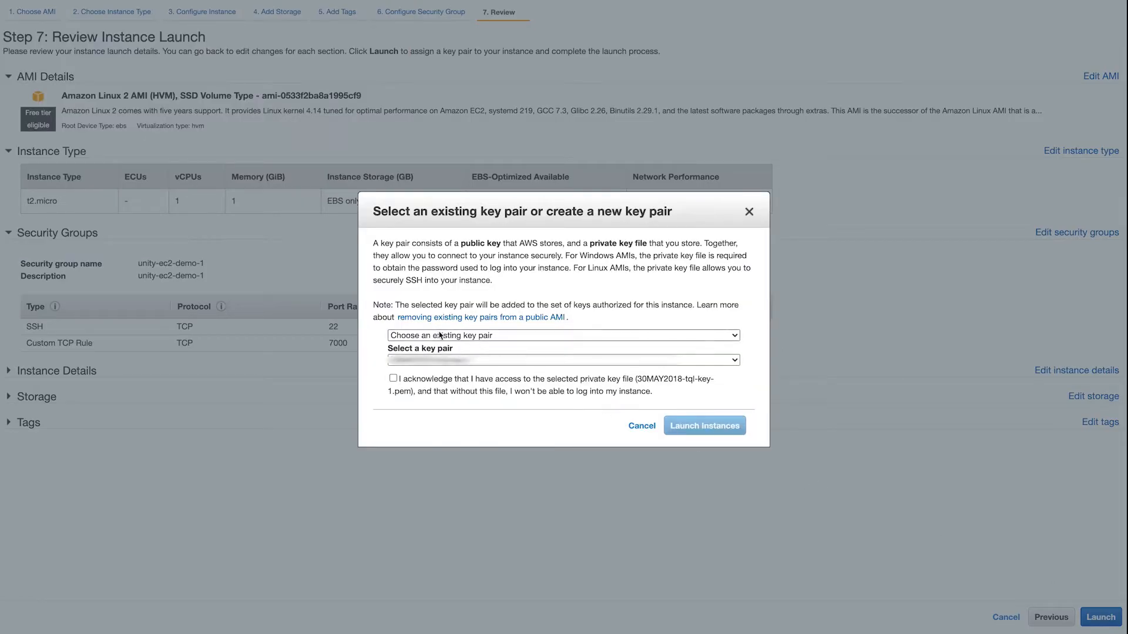
left_click(562, 335)
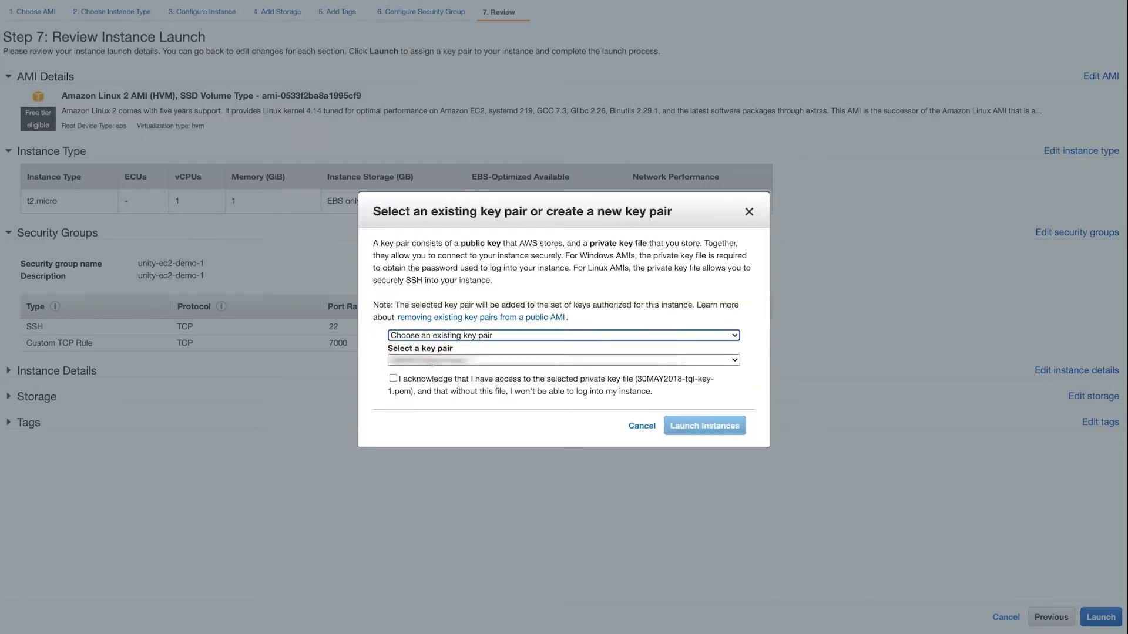
left_click(562, 360)
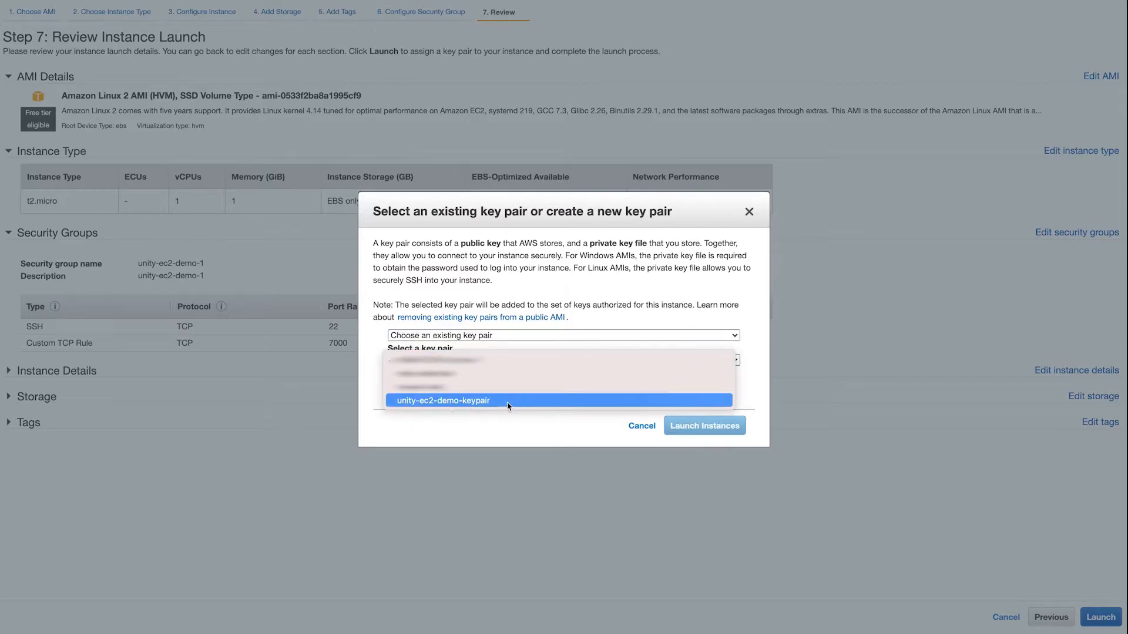
left_click(443, 400)
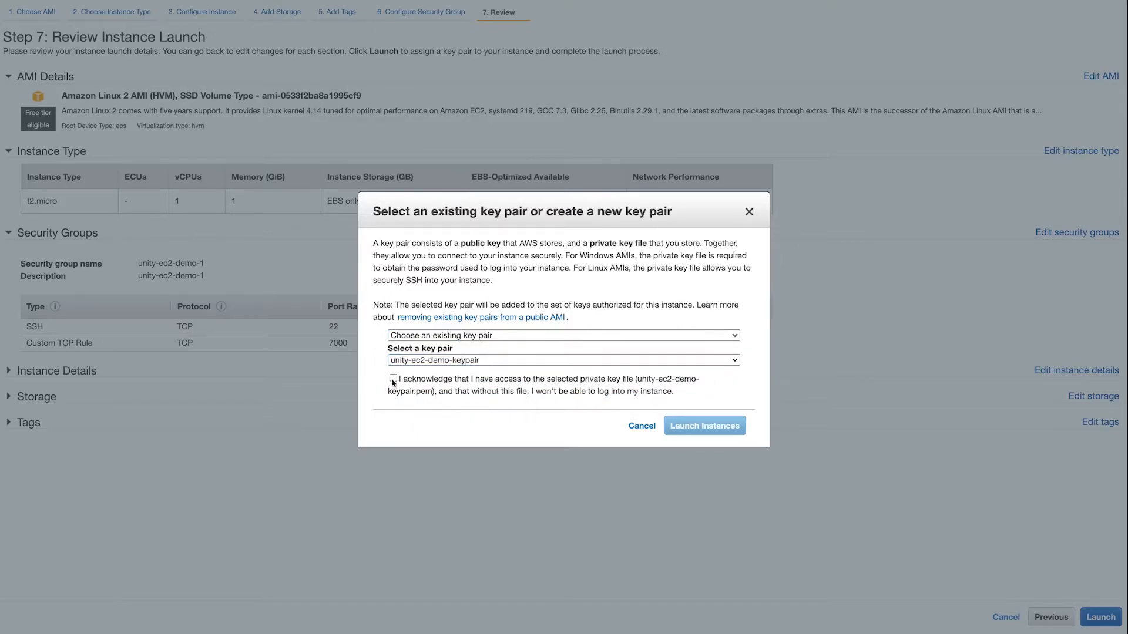
left_click(704, 425)
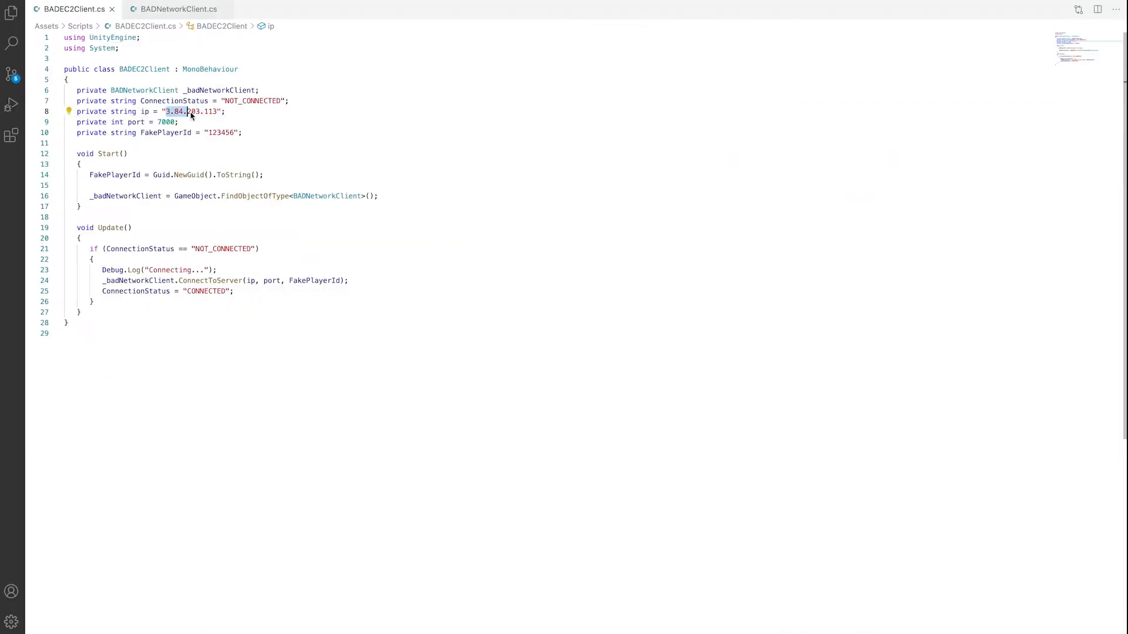
Replace the ip string in BADEC2Client.cs with 54.197.206.177 and save.
type("54.197.206.177")
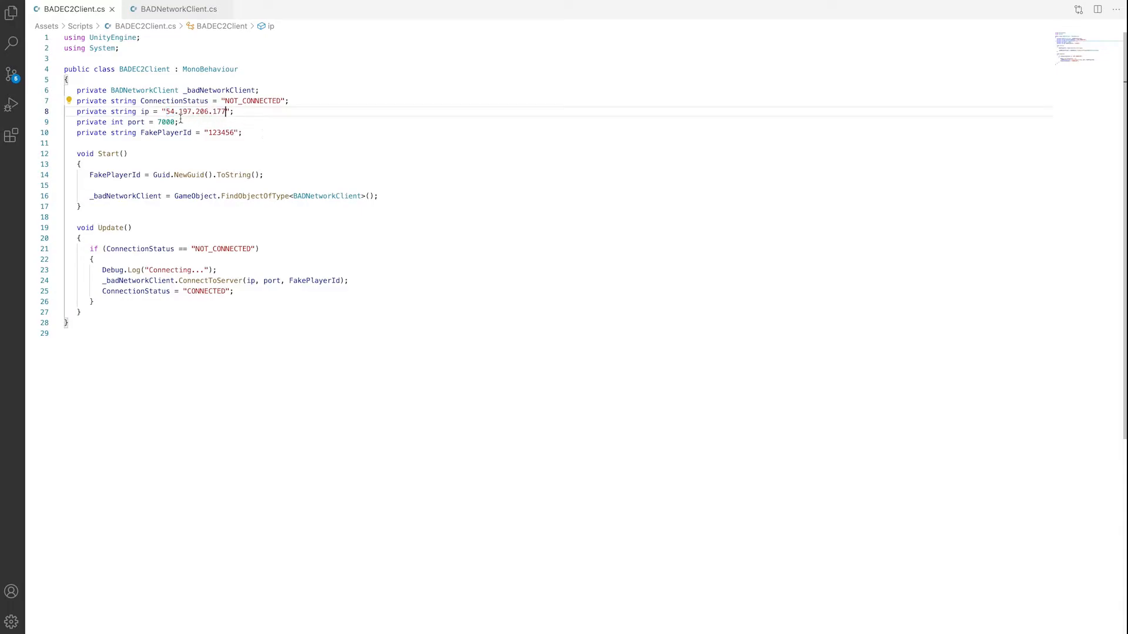
left_click(179, 121)
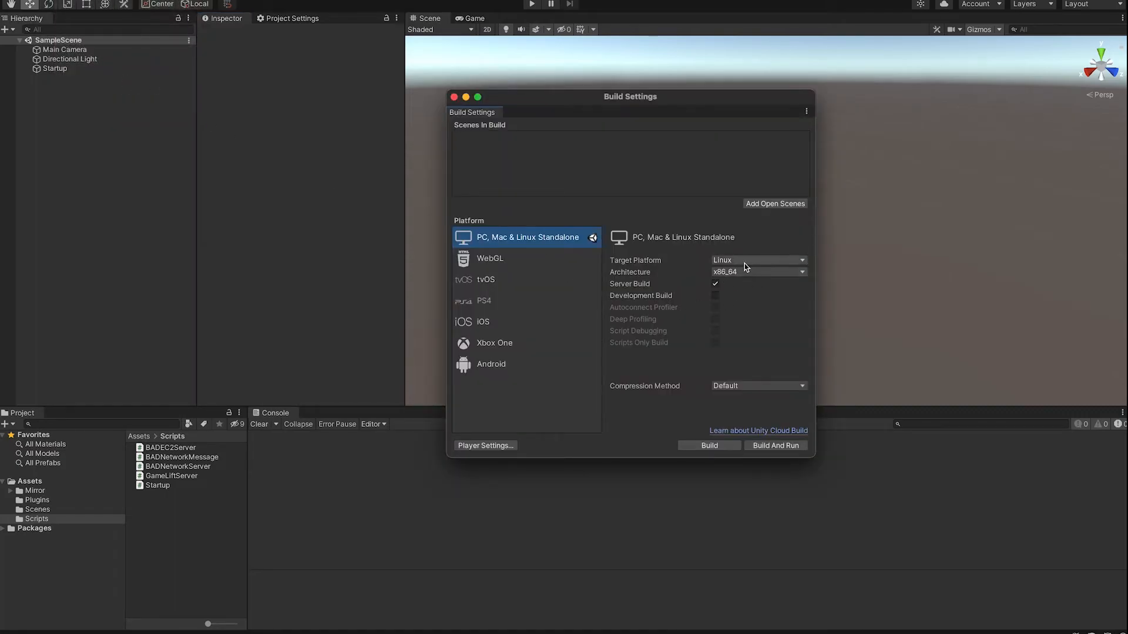
Keep x86_64 as the architecture for the Linux server build.
left_click(758, 272)
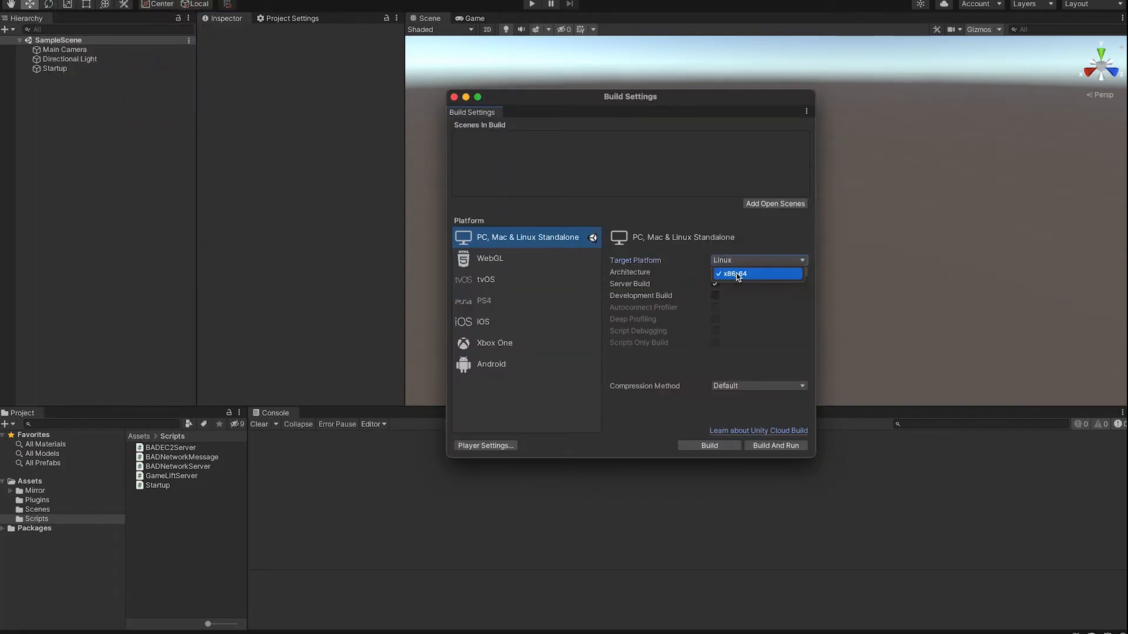
left_click(733, 274)
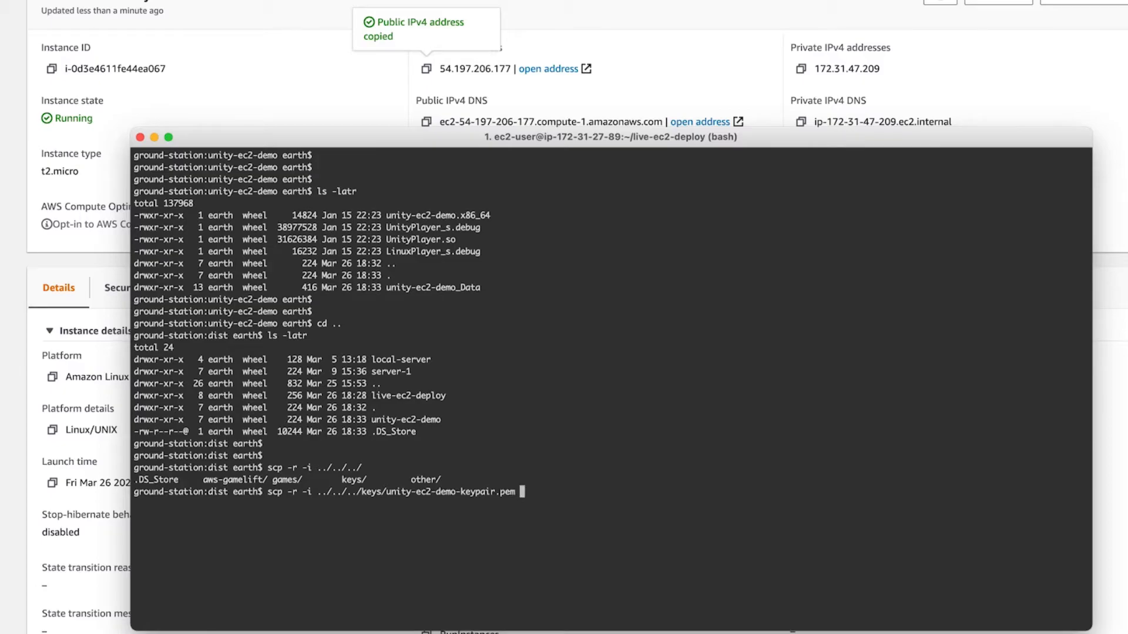
type("/")
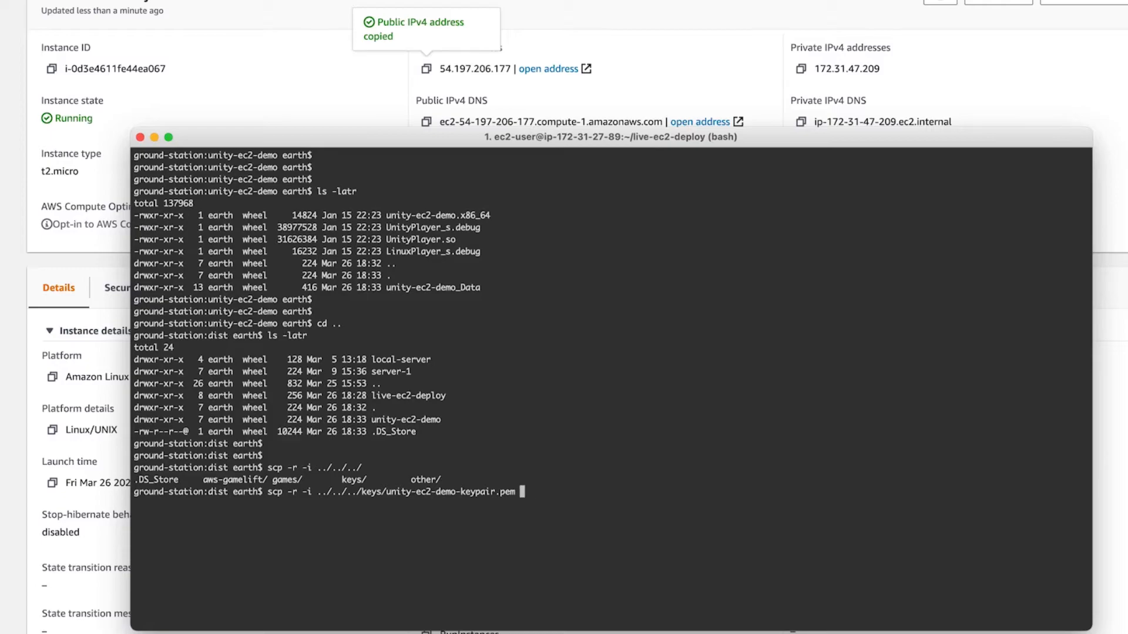
double_click(405, 419)
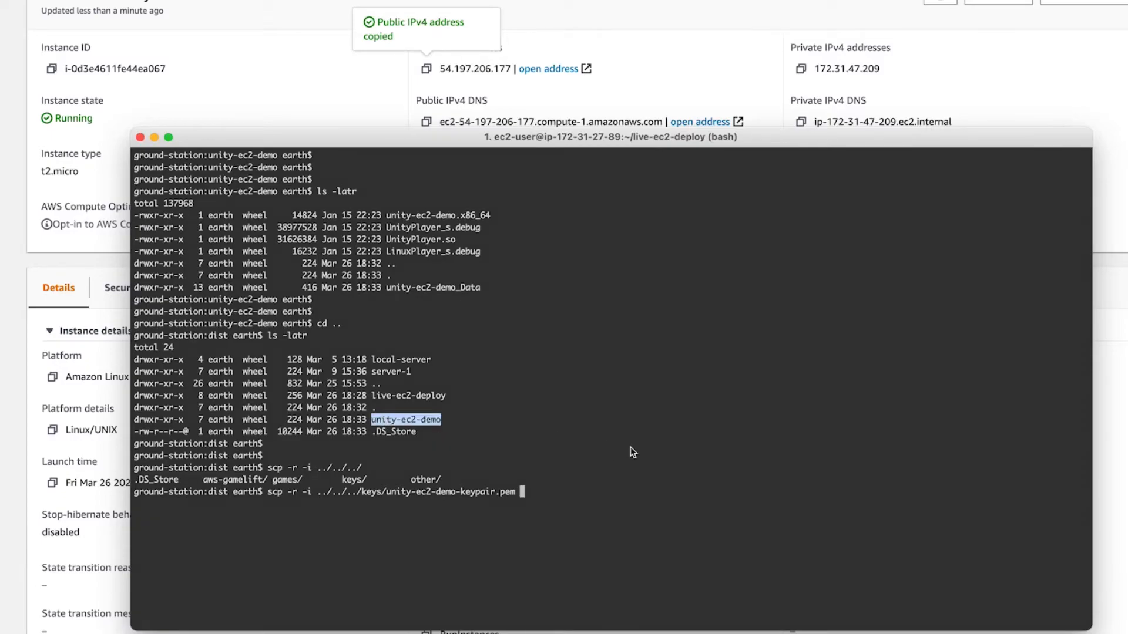
type("unity-ec2-demo ec")
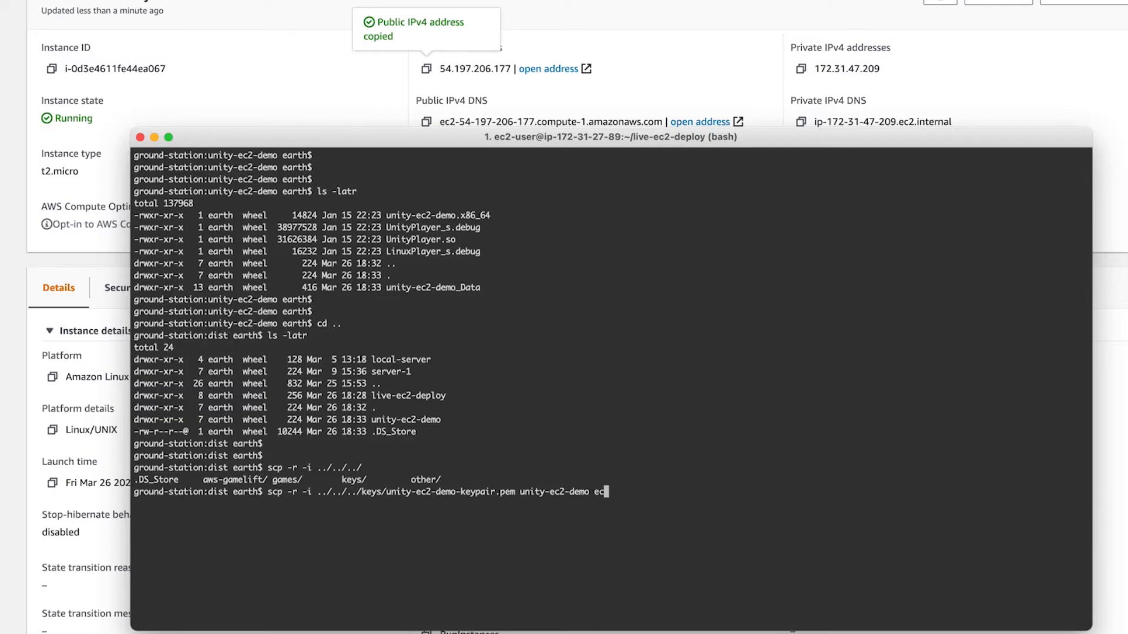
type("2-user@54.197.206.177")
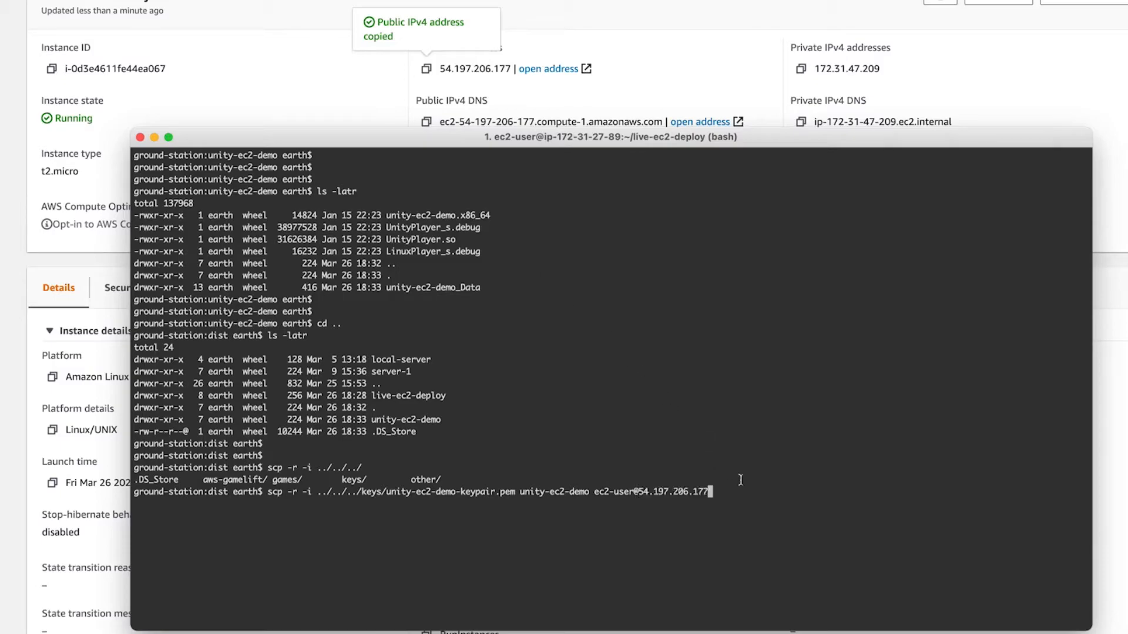
type(":~")
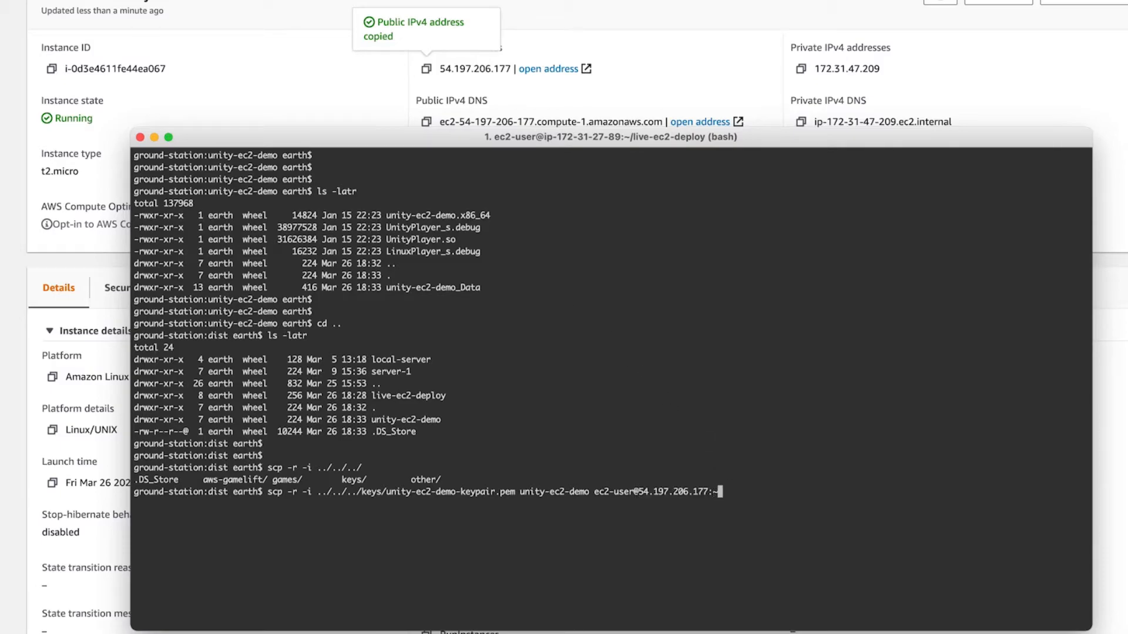
type(".")
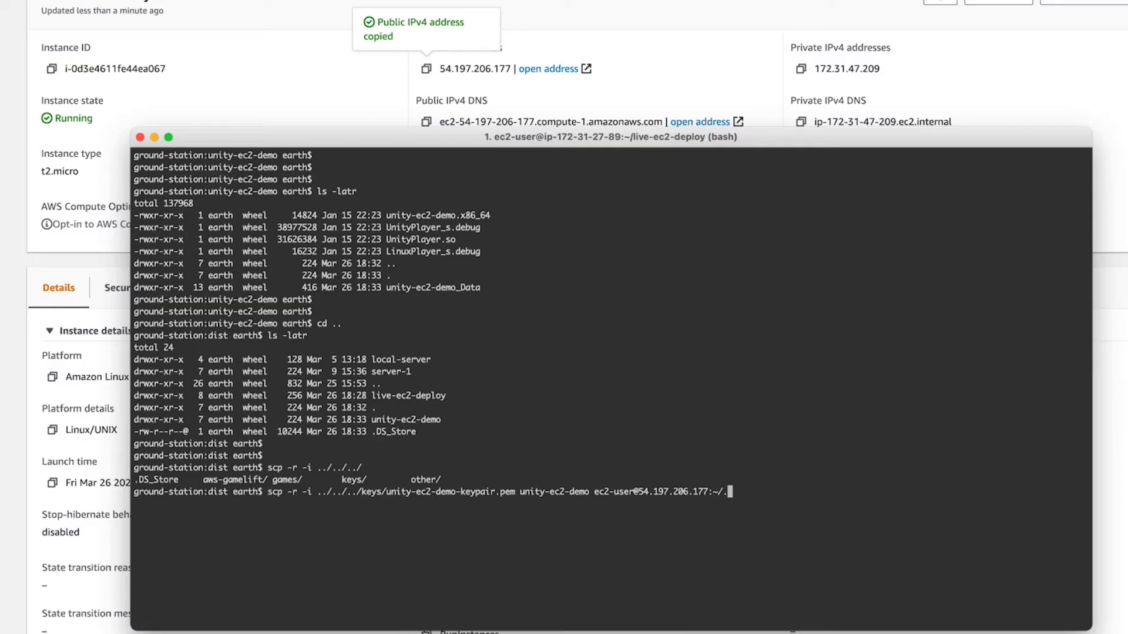
type("yes")
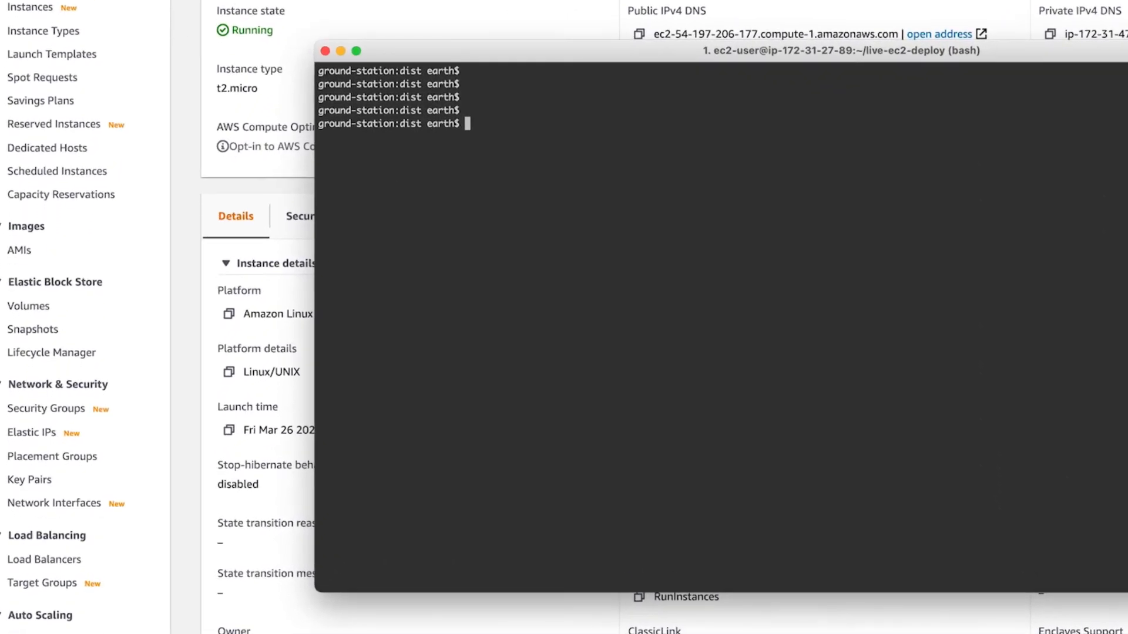
type("ssh -")
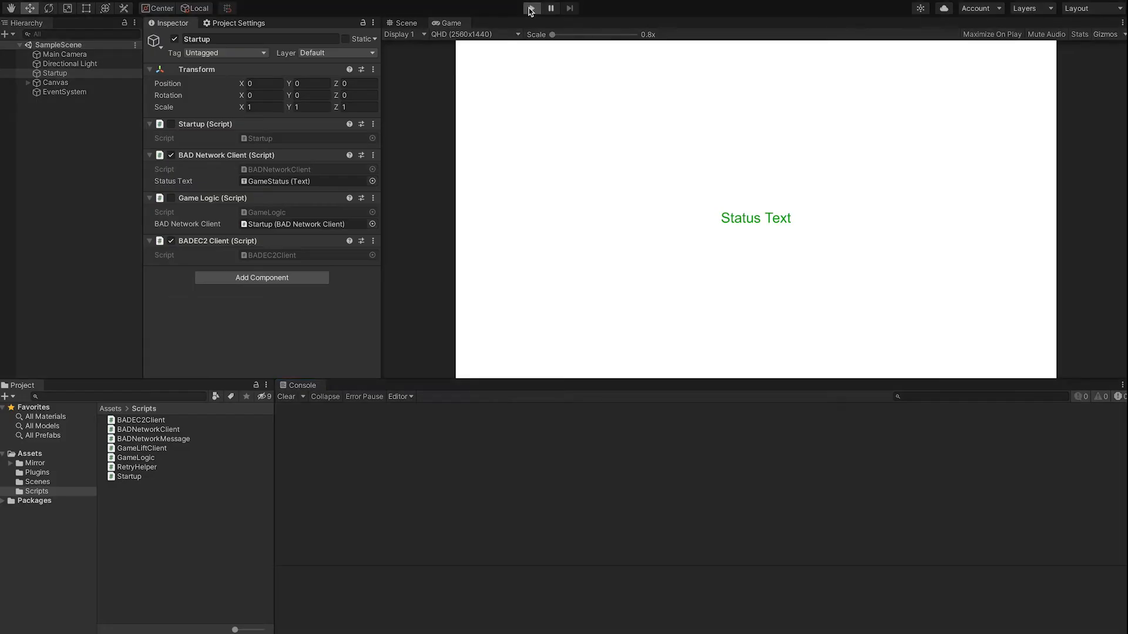
Play the client in the editor and inspect the 'Connection to server confirmed.' log entry.
left_click(531, 9)
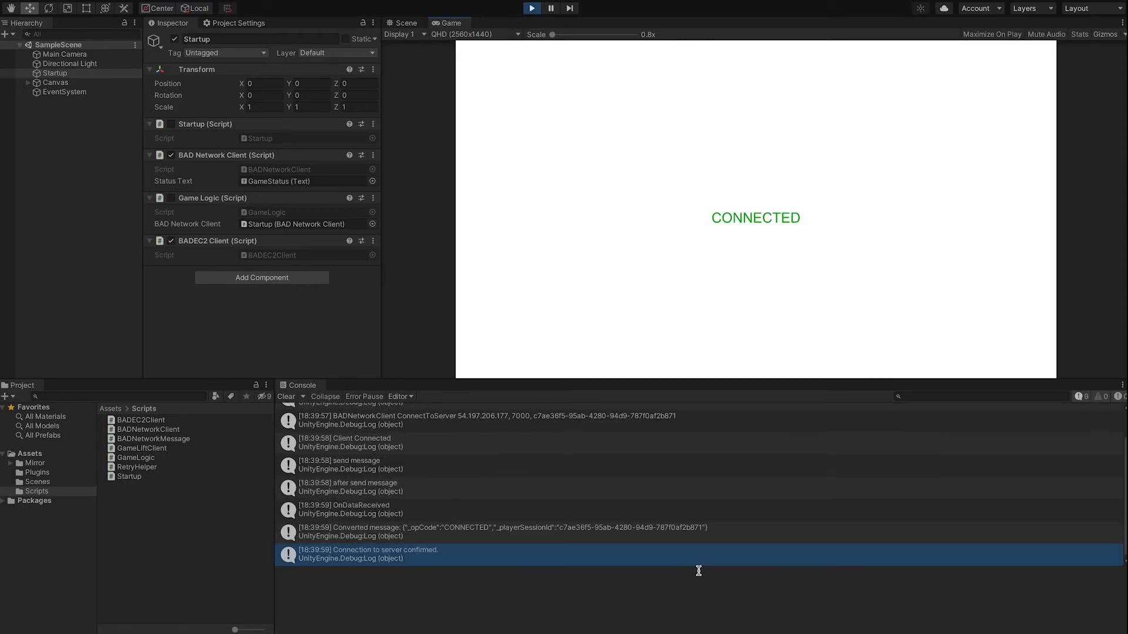
left_click(368, 553)
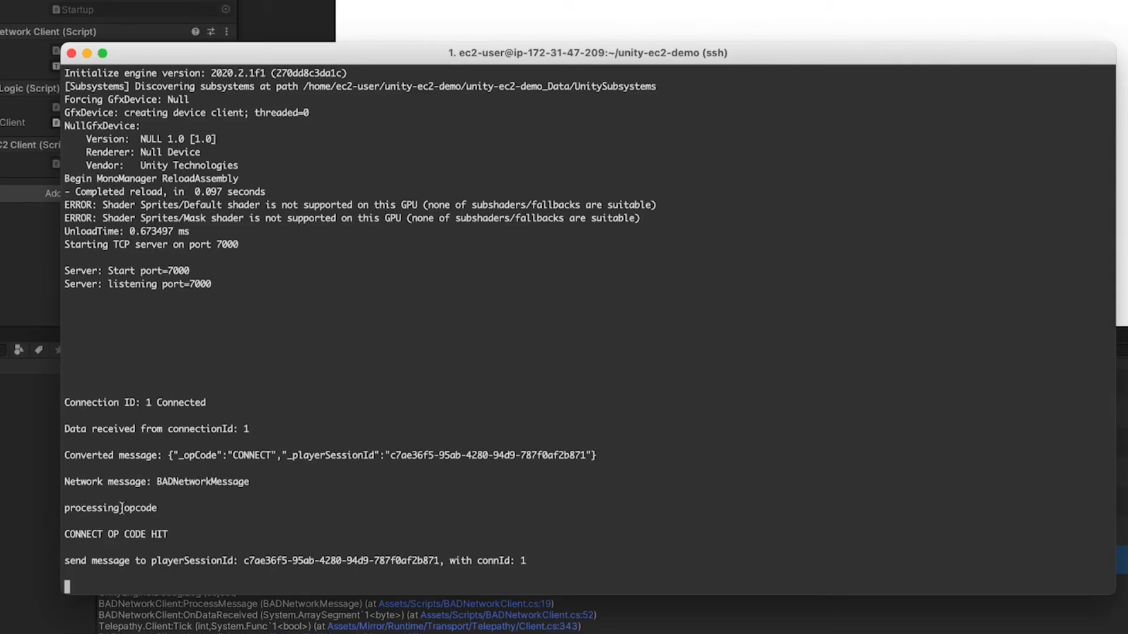
left_click_drag(107, 561, 315, 562)
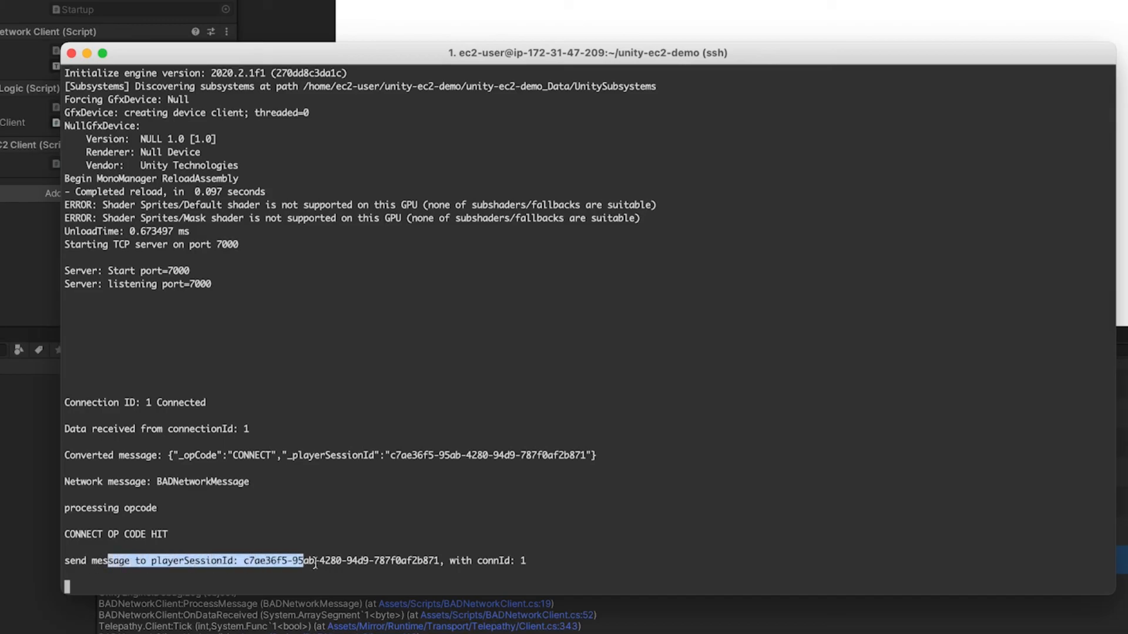